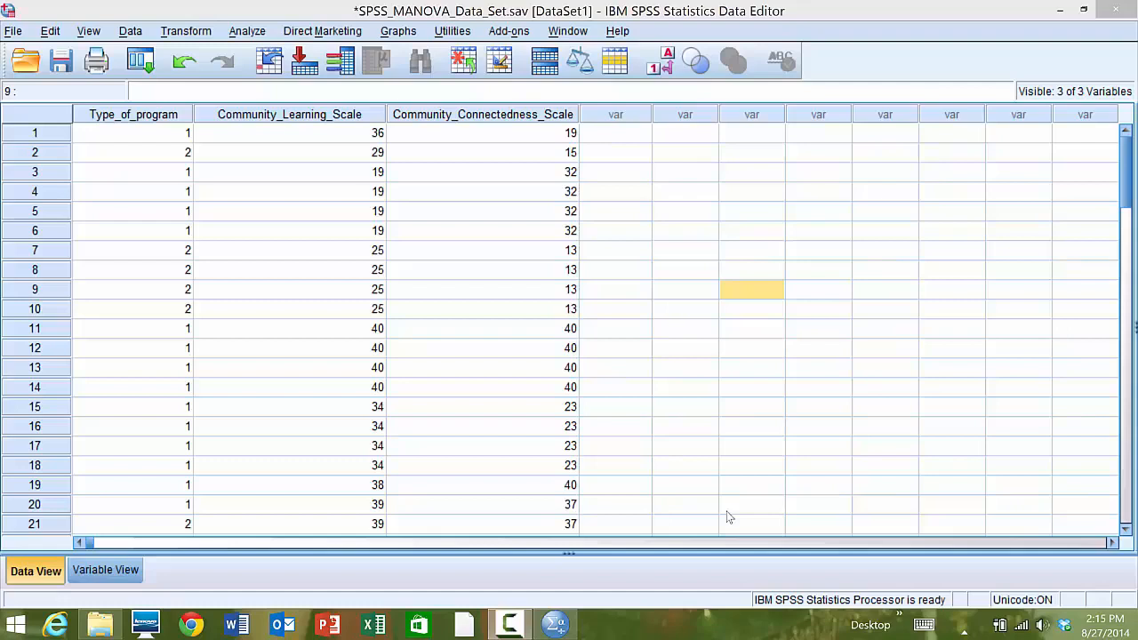
mouse_move(722, 514)
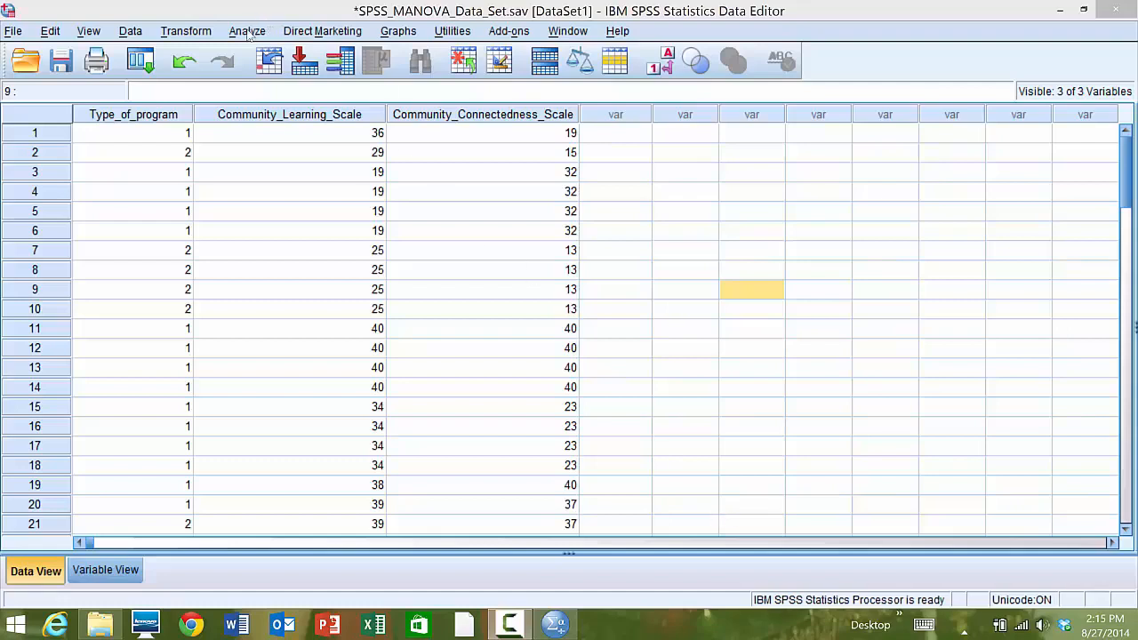
Step: Bring up the Analyze menu to reach the Correlate procedures
click(247, 31)
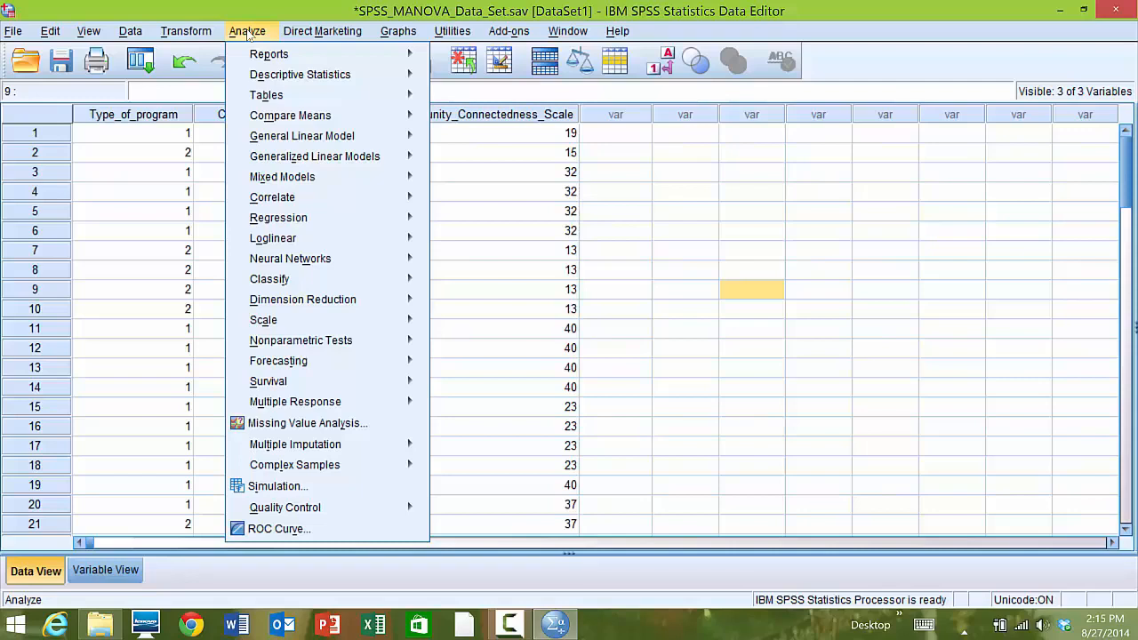
mouse_move(273, 196)
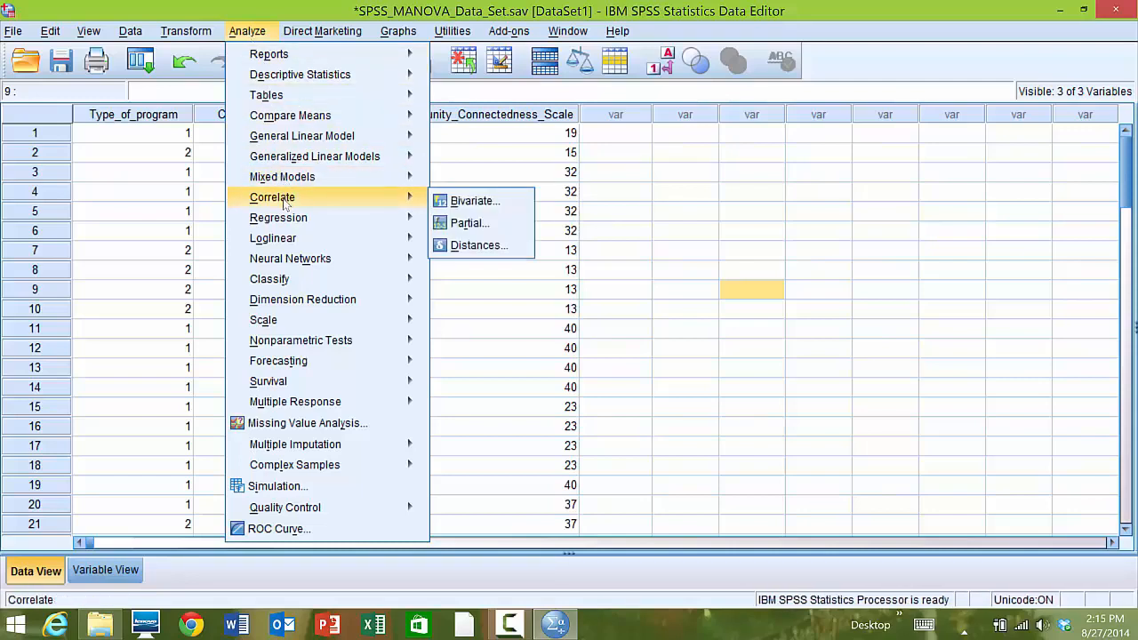
mouse_move(395, 197)
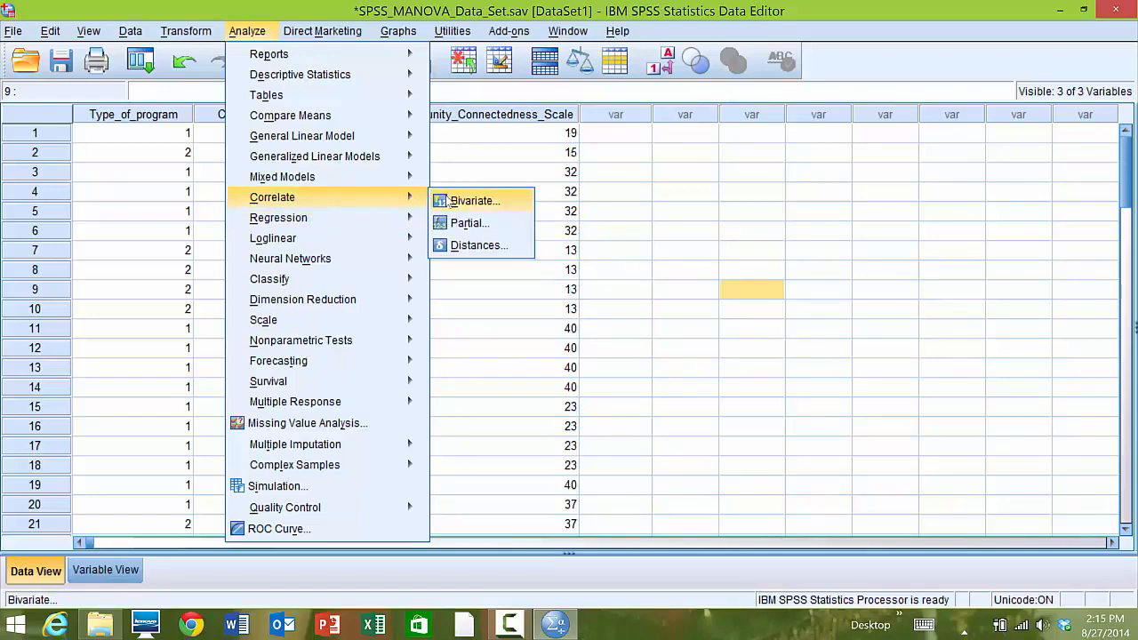
Step: Start a bivariate correlation with Community_Learning_Scale and Community_Connectedness_Scale as the variables
click(471, 201)
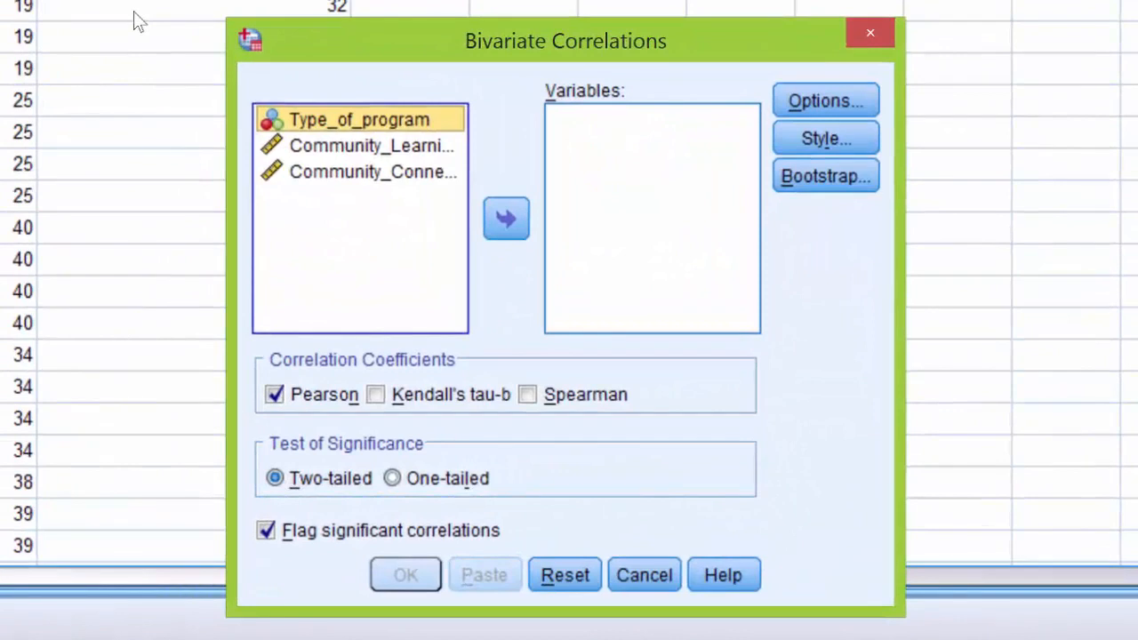
mouse_move(284, 24)
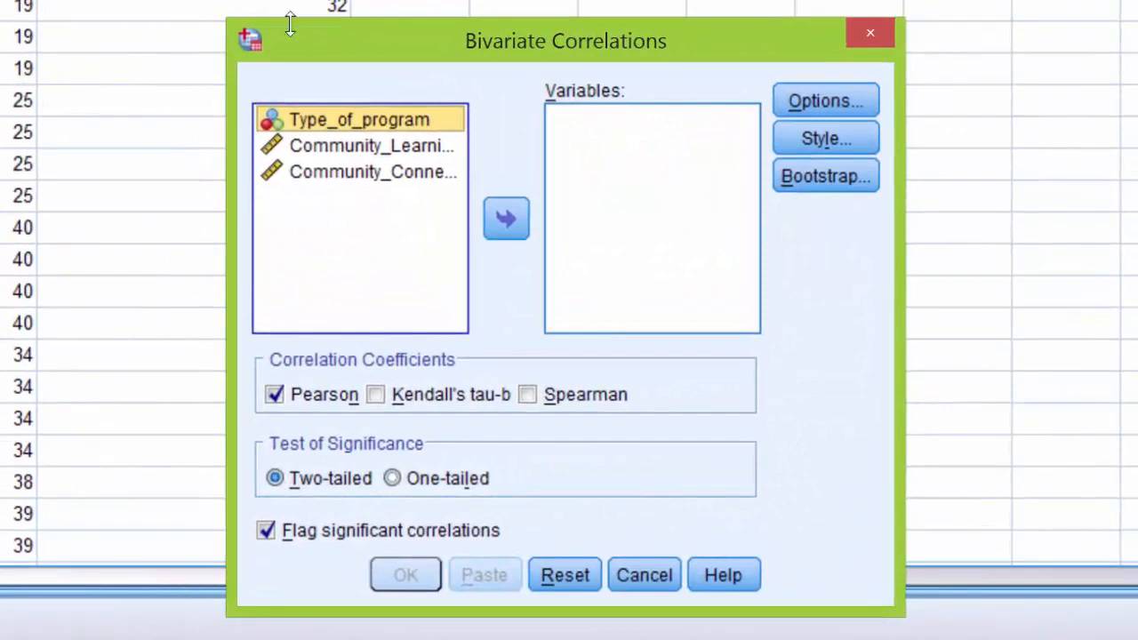
mouse_move(554, 61)
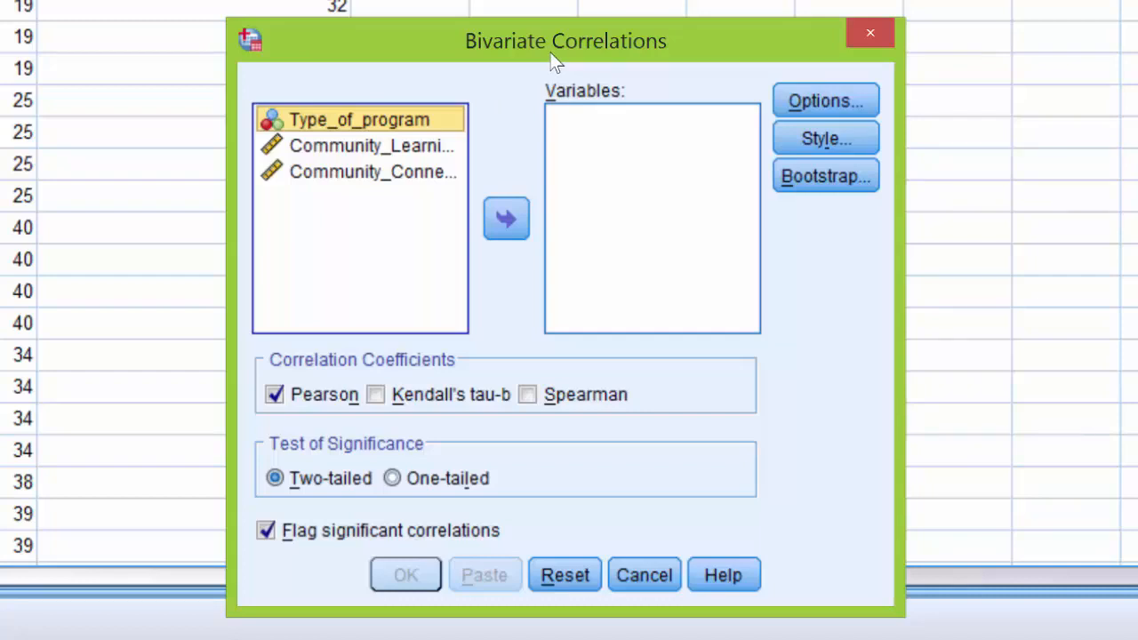
click(367, 145)
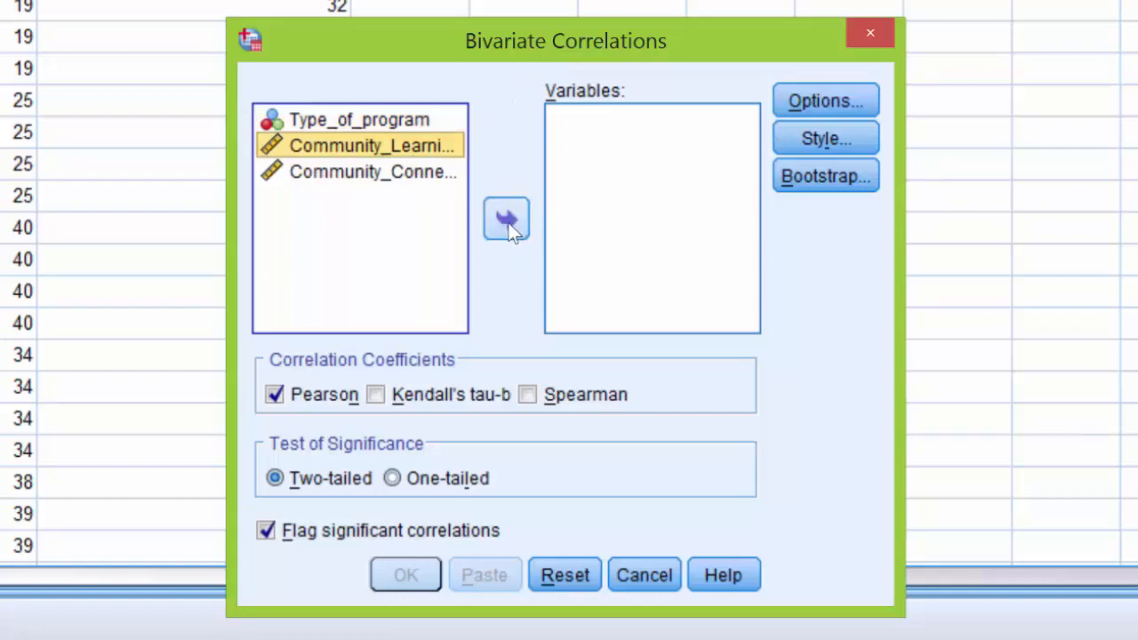
click(506, 217)
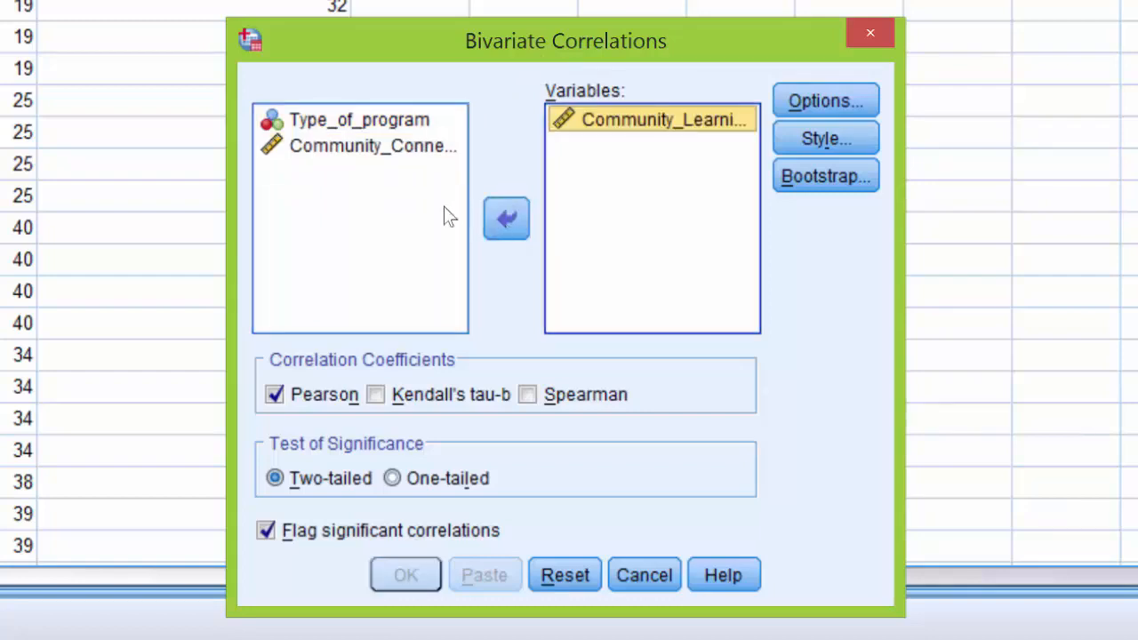
mouse_move(676, 133)
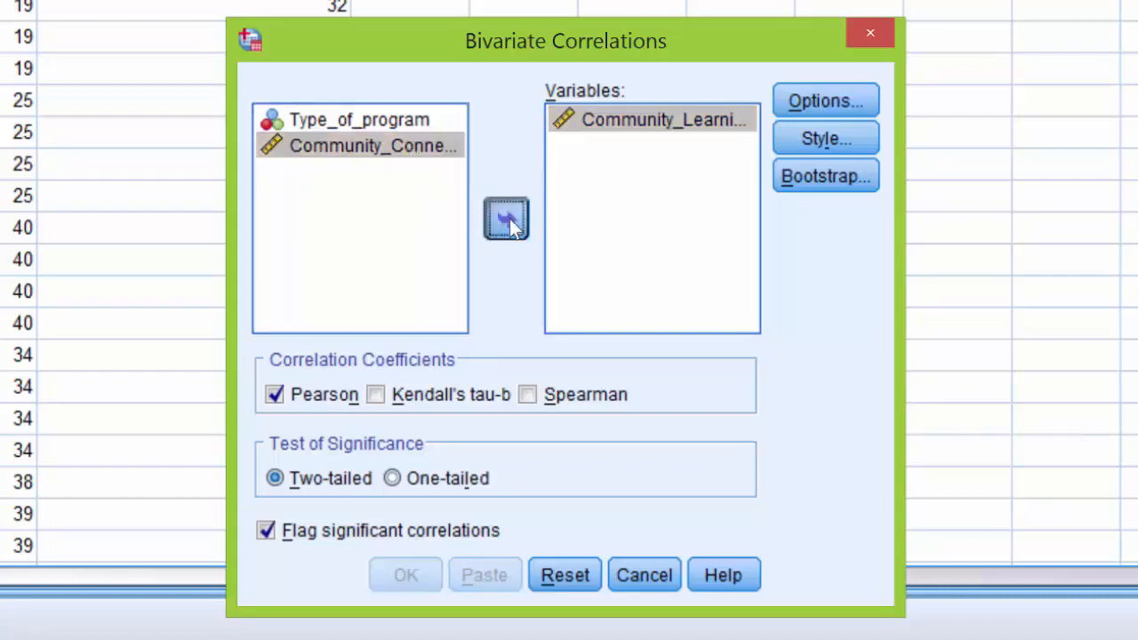
click(506, 219)
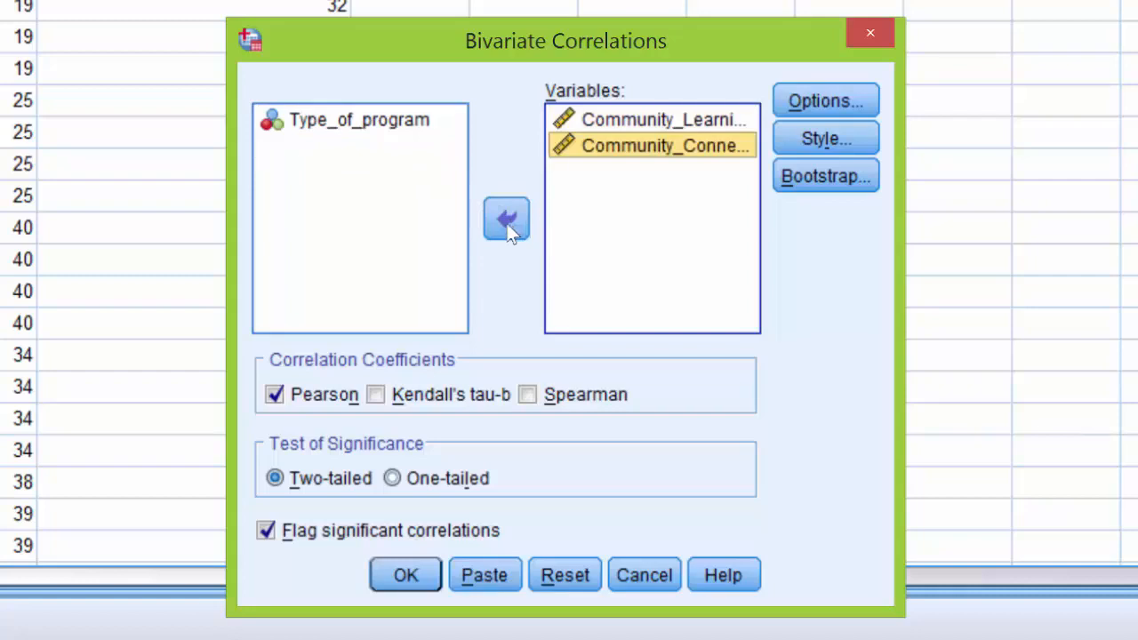
mouse_move(290, 396)
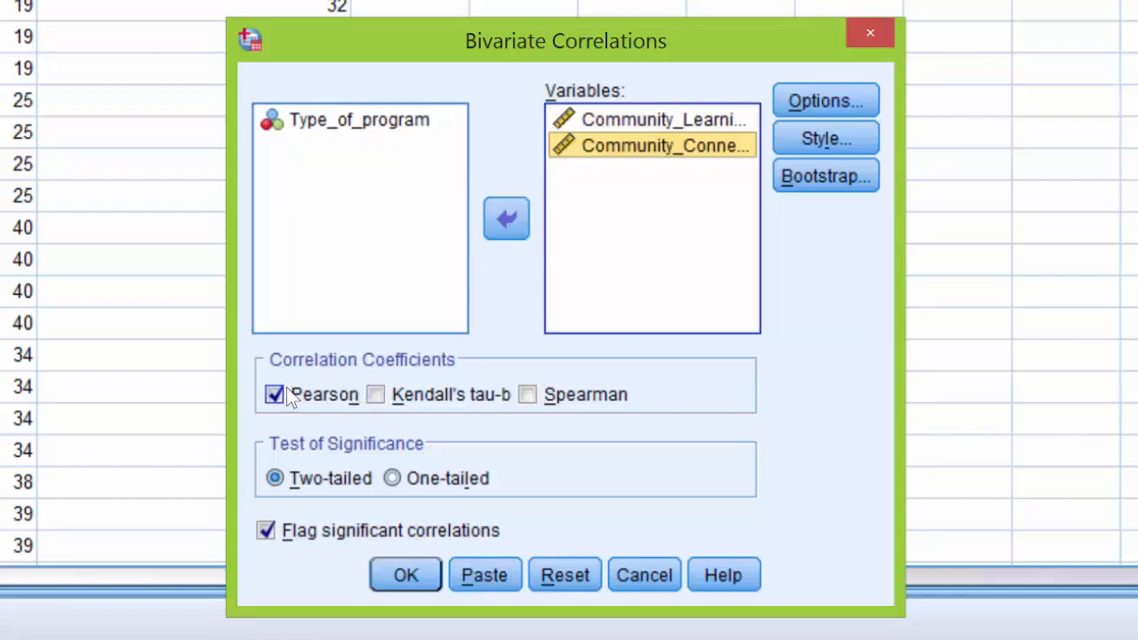
mouse_move(409, 375)
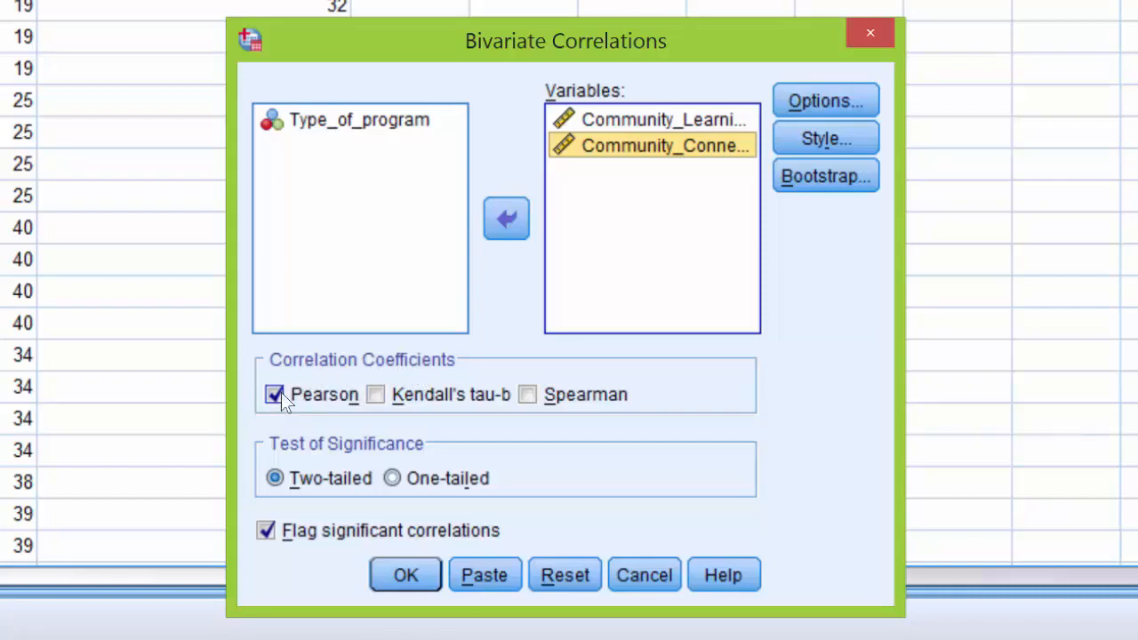
mouse_move(312, 489)
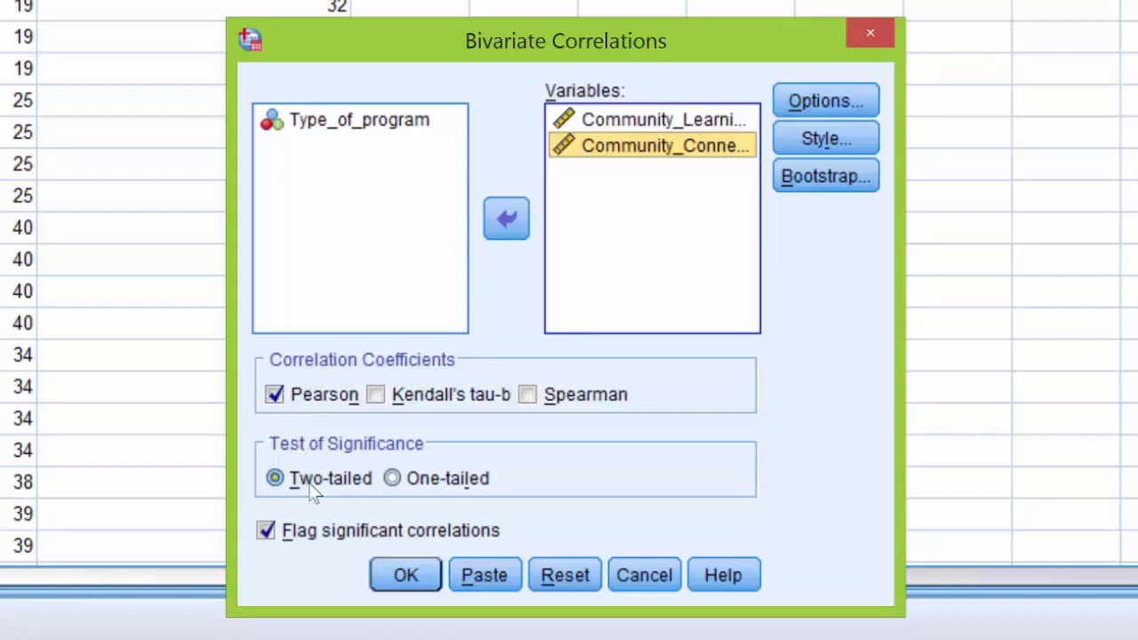
mouse_move(320, 501)
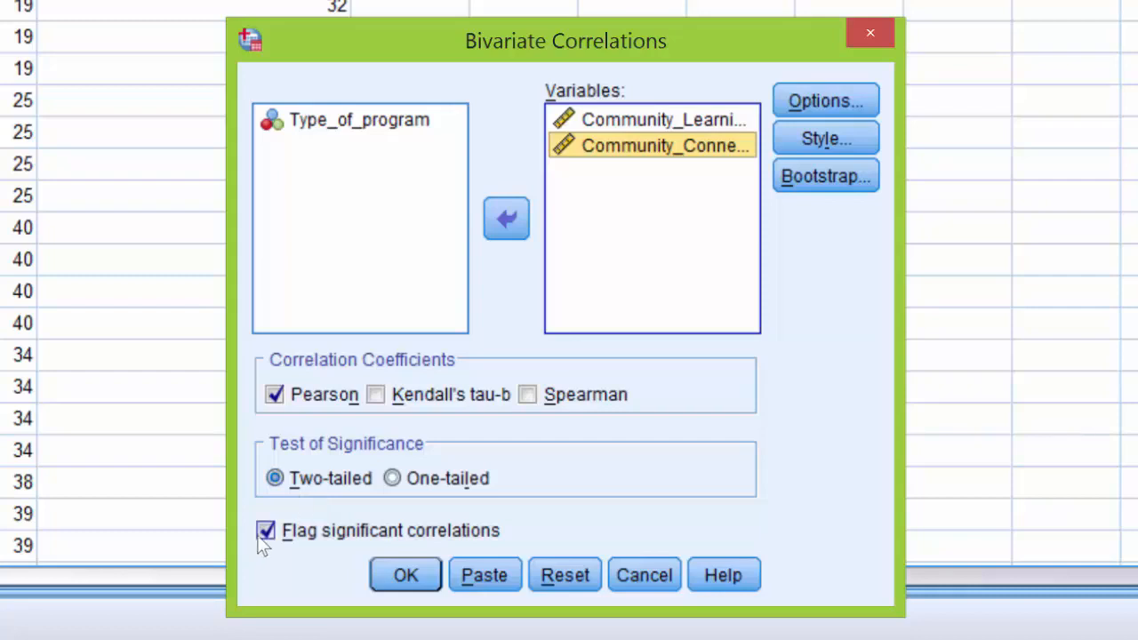
mouse_move(280, 536)
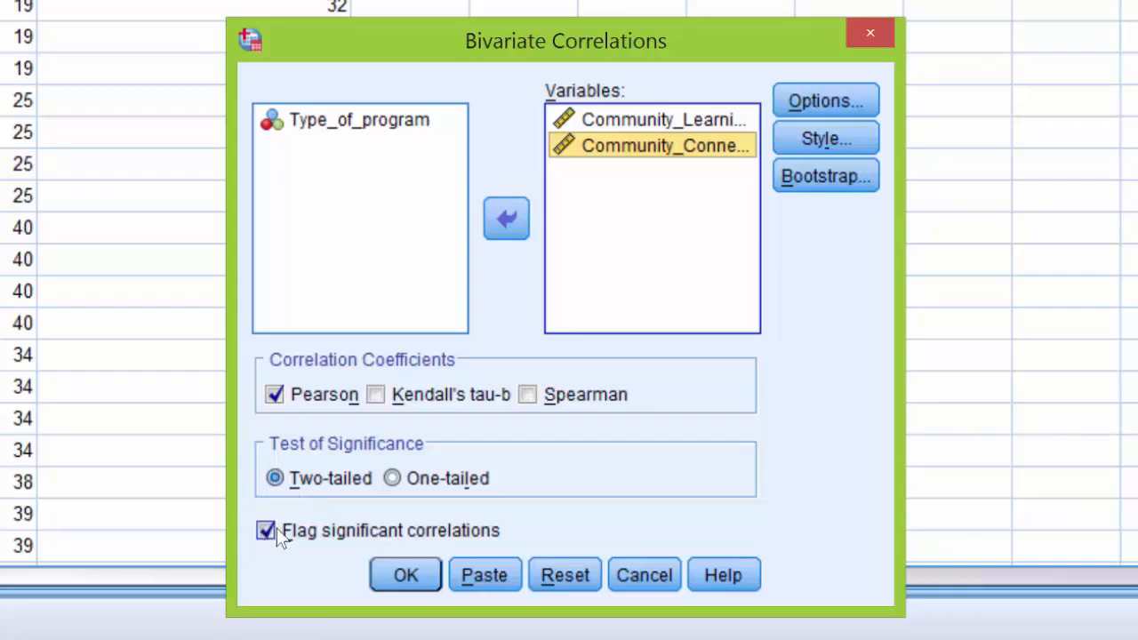
mouse_move(322, 548)
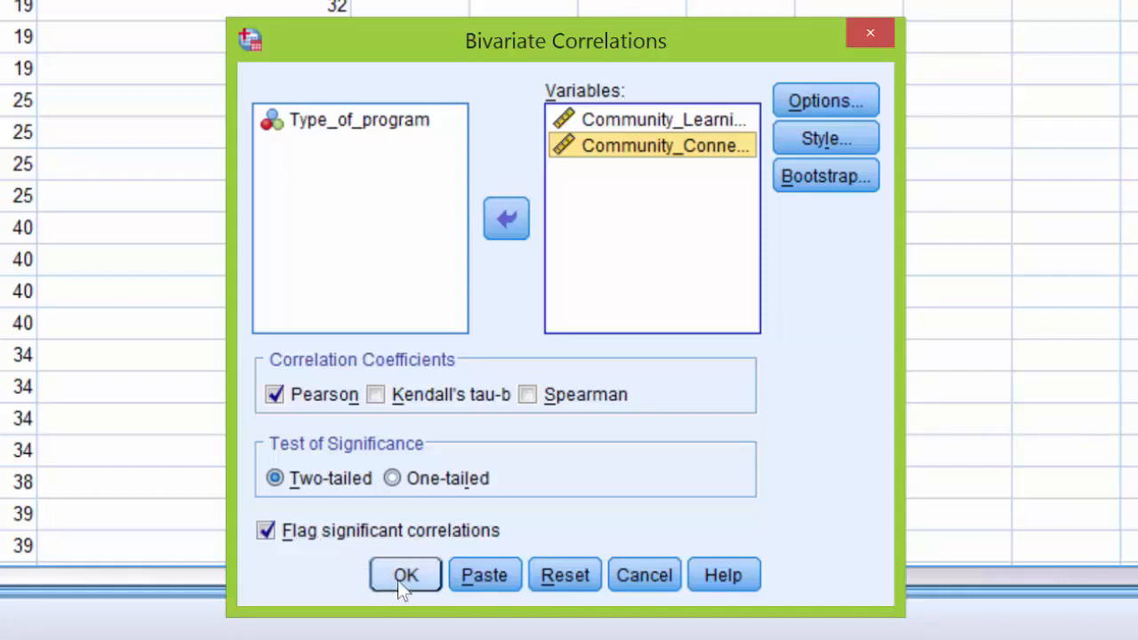
Step: Run the two-tailed Pearson correlation with significant correlations flagged
click(404, 575)
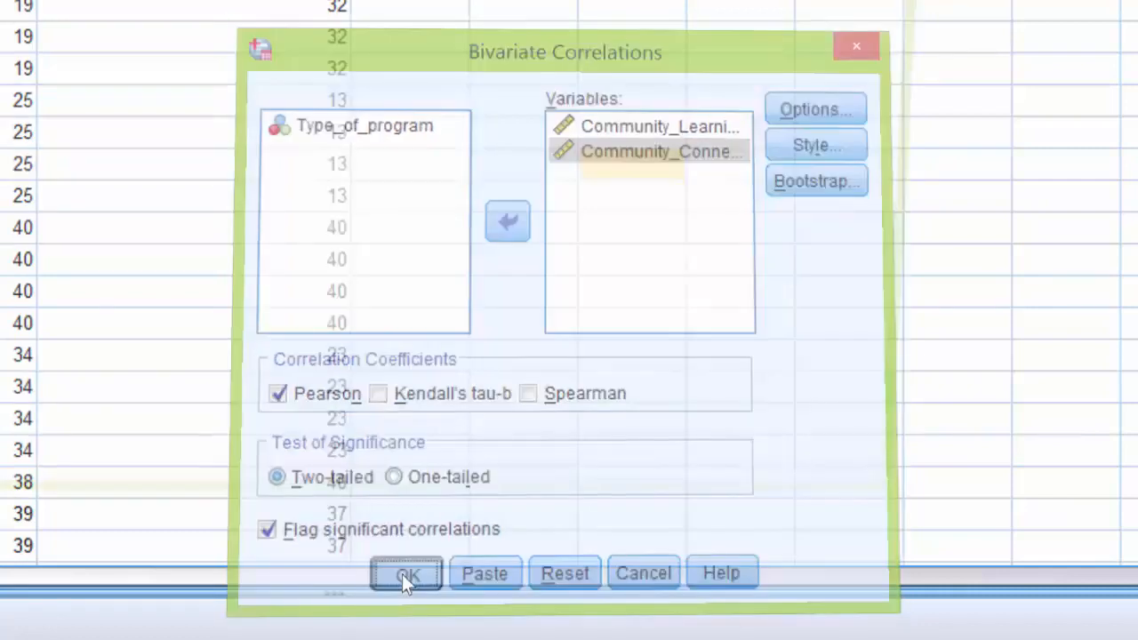
Step: Select the Correlations table showing r = .767, p = .000, N = 76 in the Output Viewer
click(407, 573)
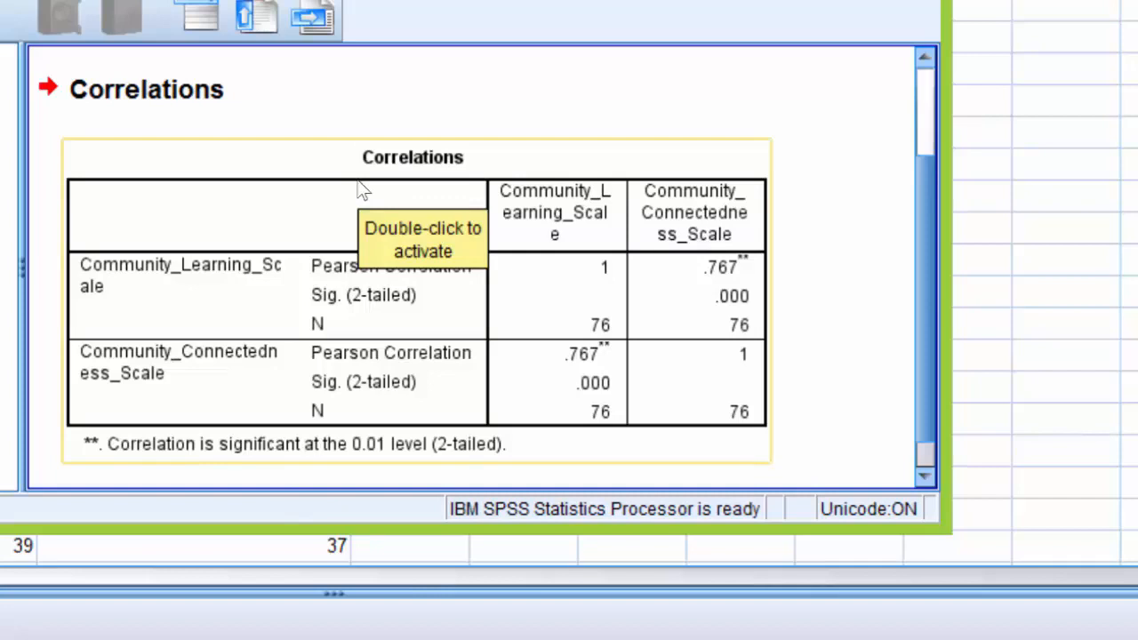
mouse_move(371, 233)
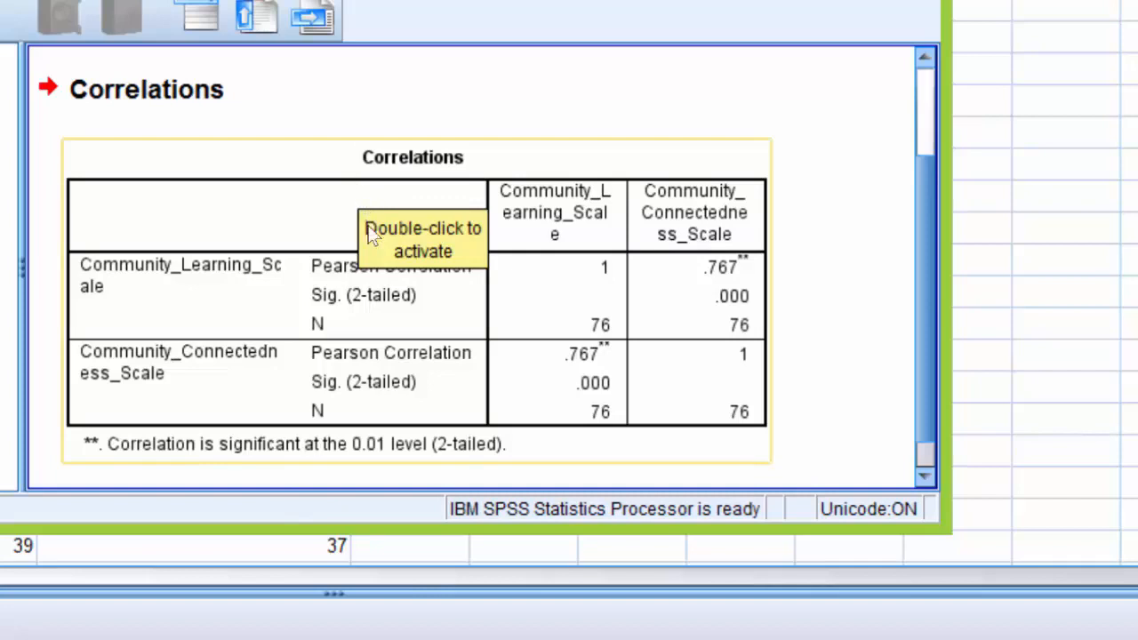
mouse_move(529, 305)
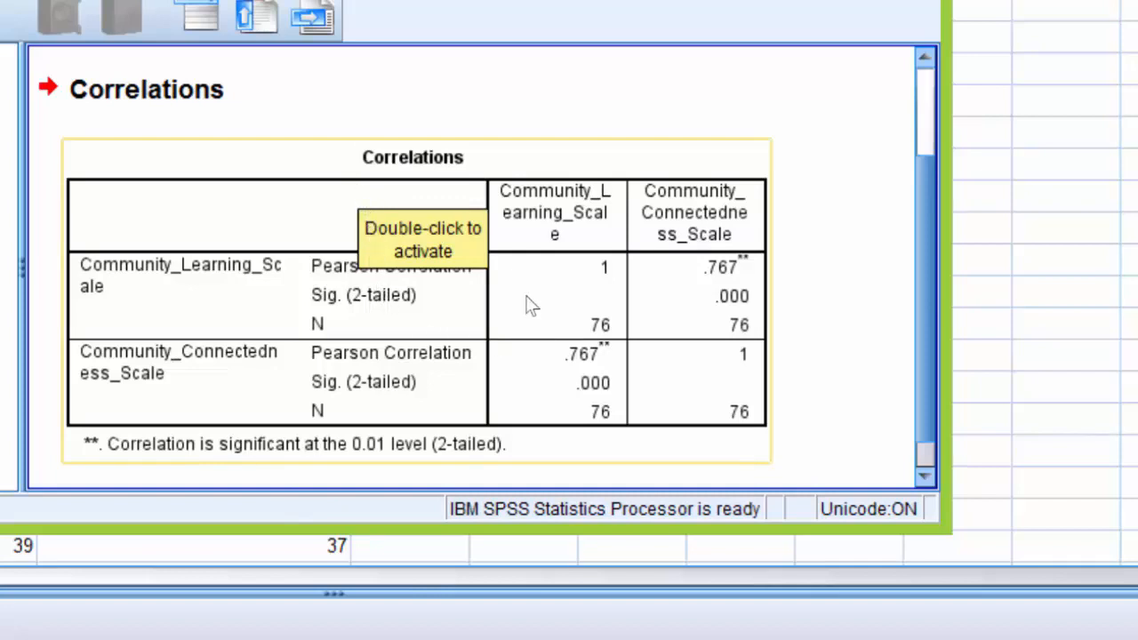
mouse_move(792, 271)
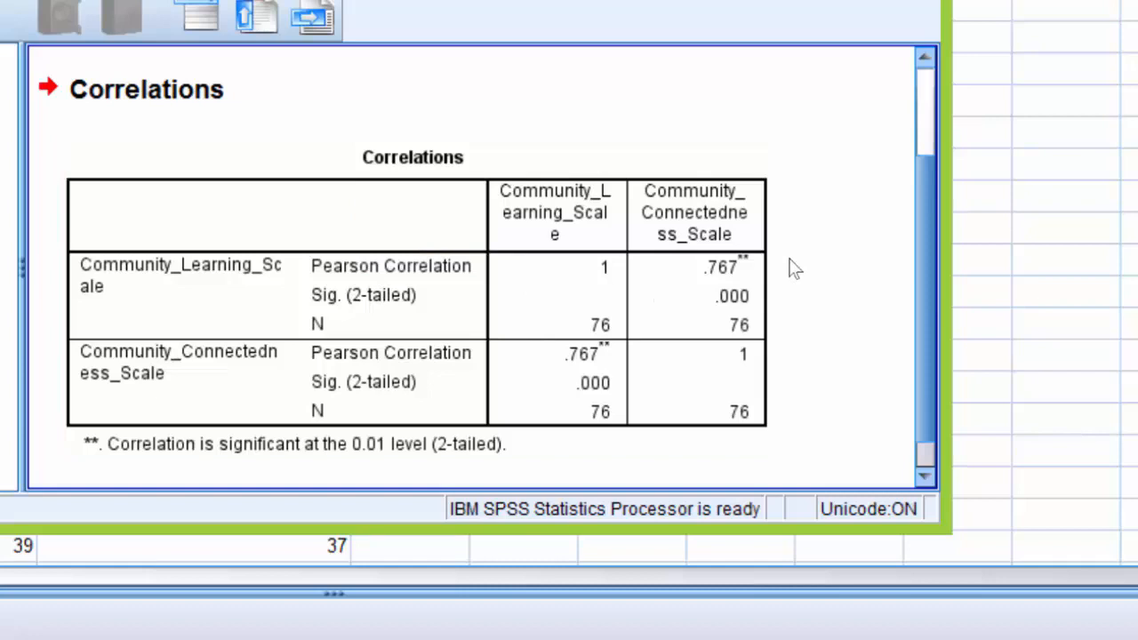
click(725, 289)
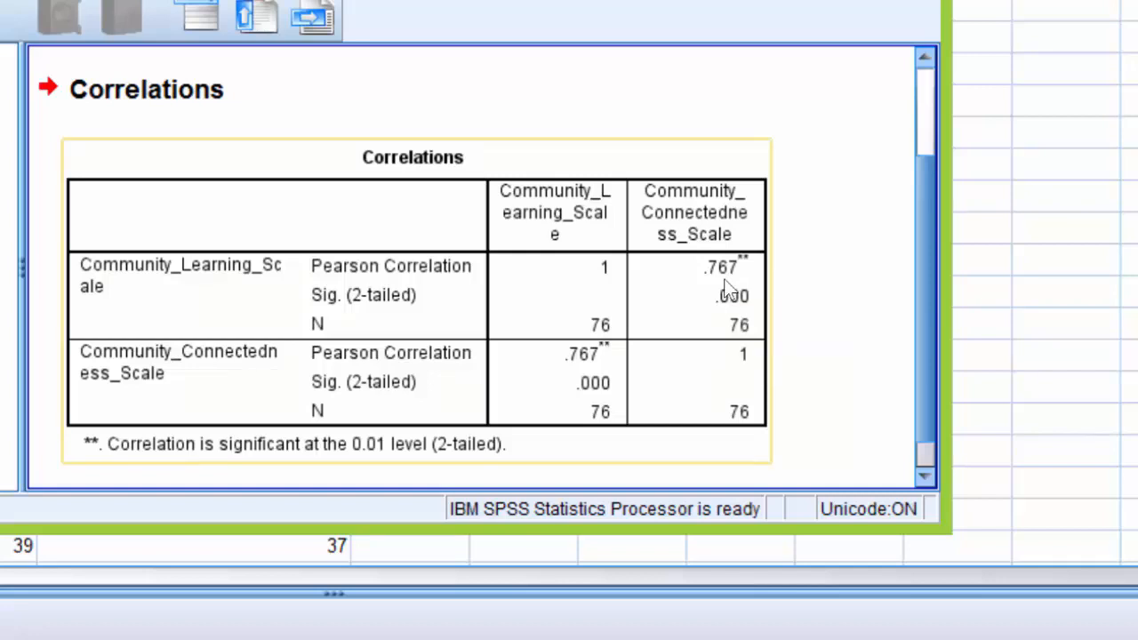
mouse_move(698, 294)
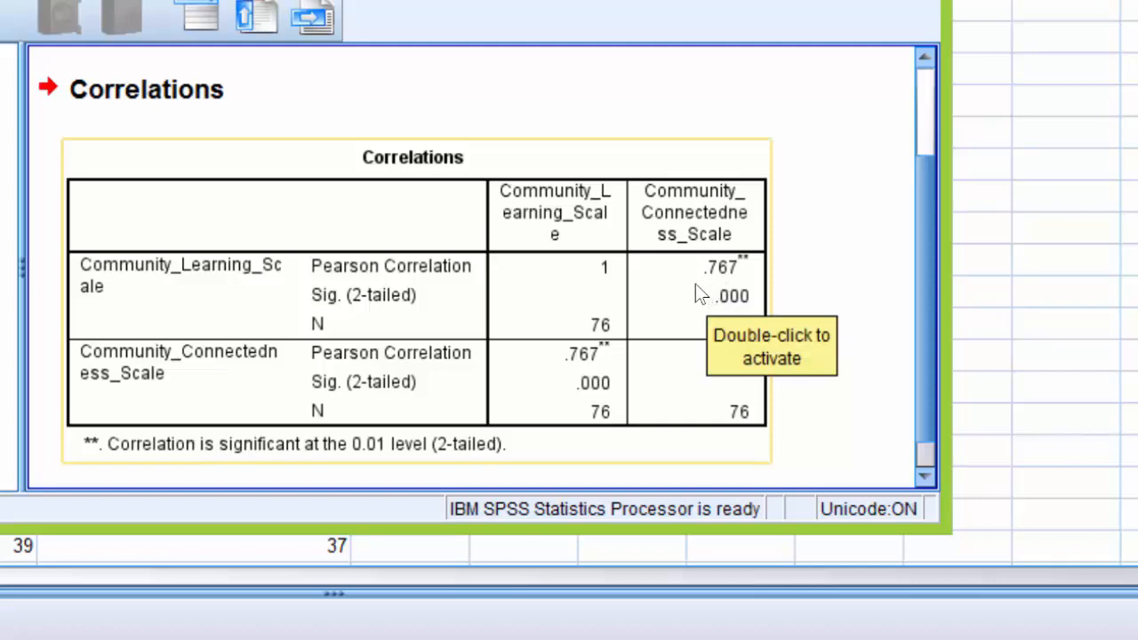
mouse_move(708, 321)
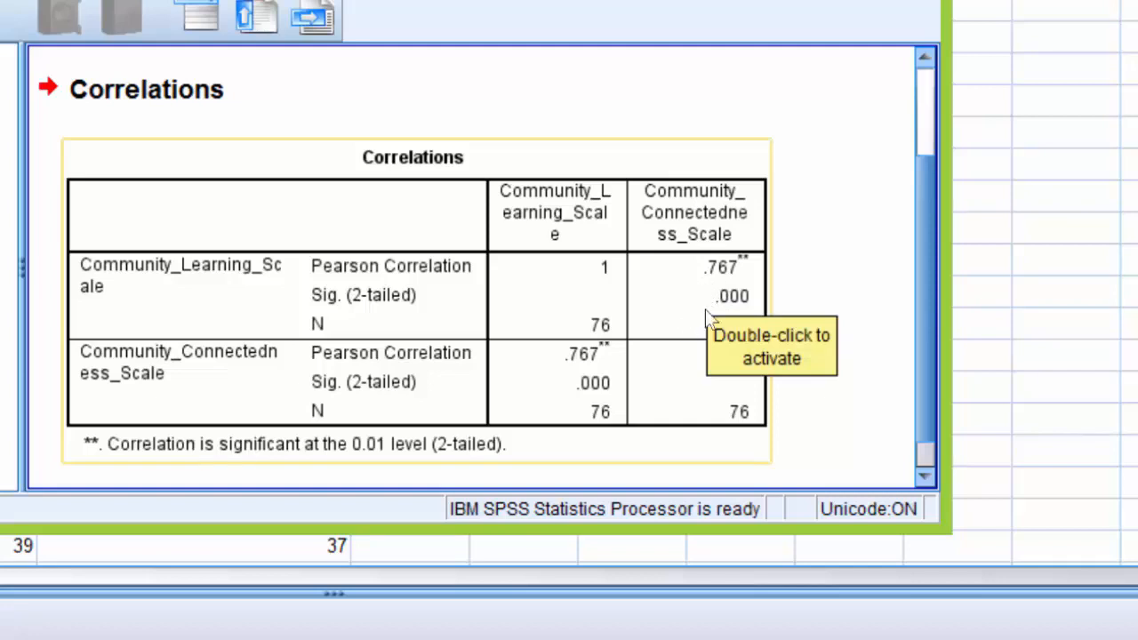
mouse_move(717, 310)
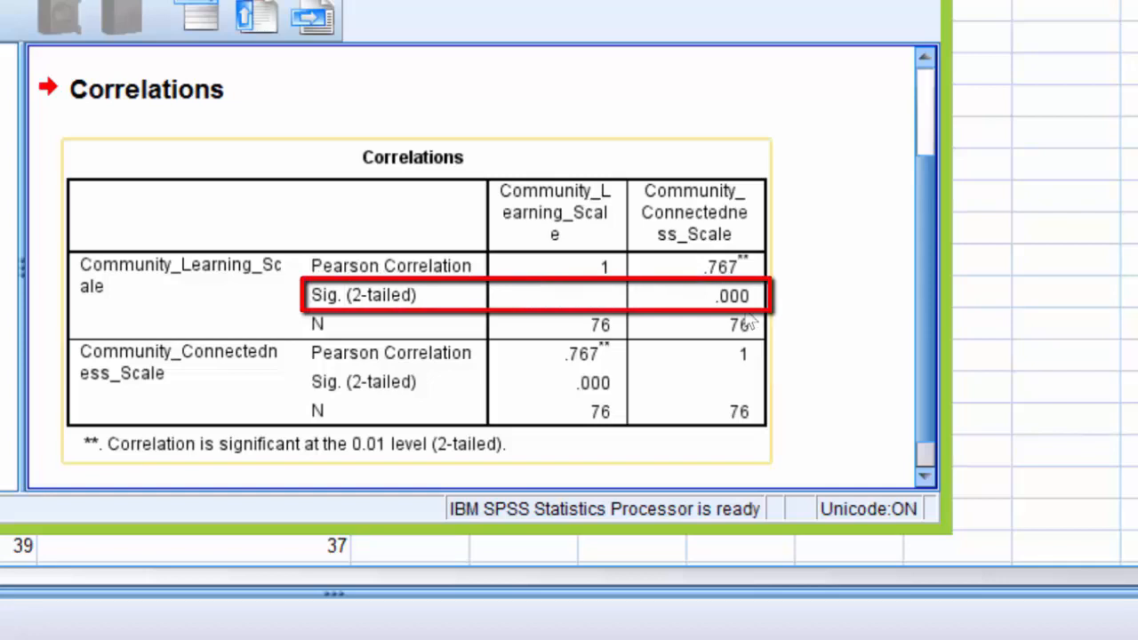
mouse_move(701, 320)
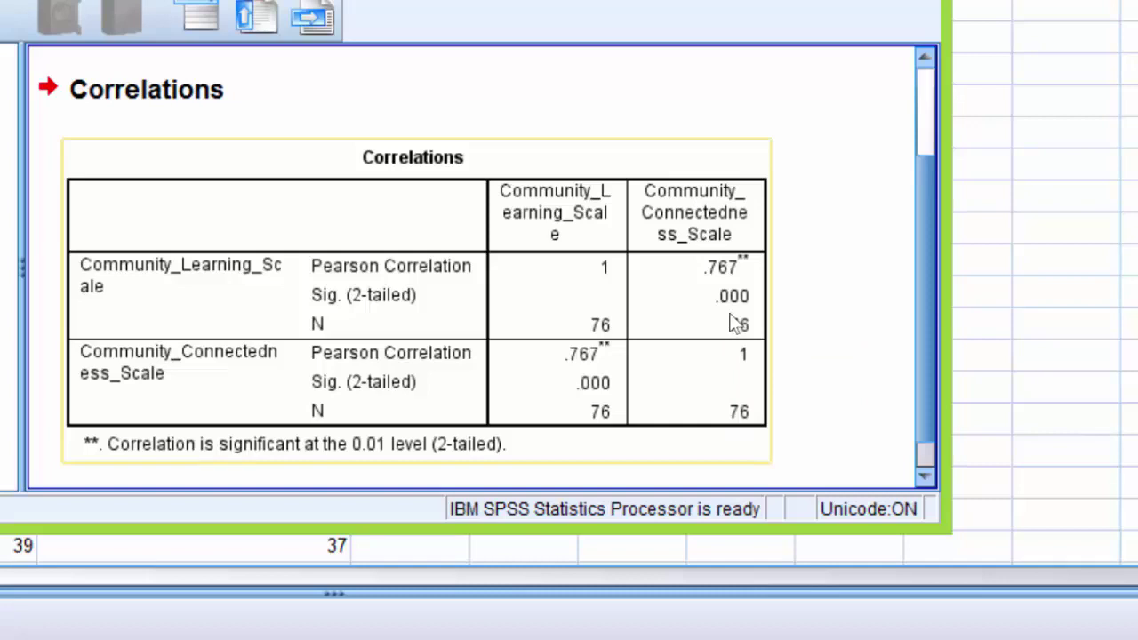
mouse_move(453, 276)
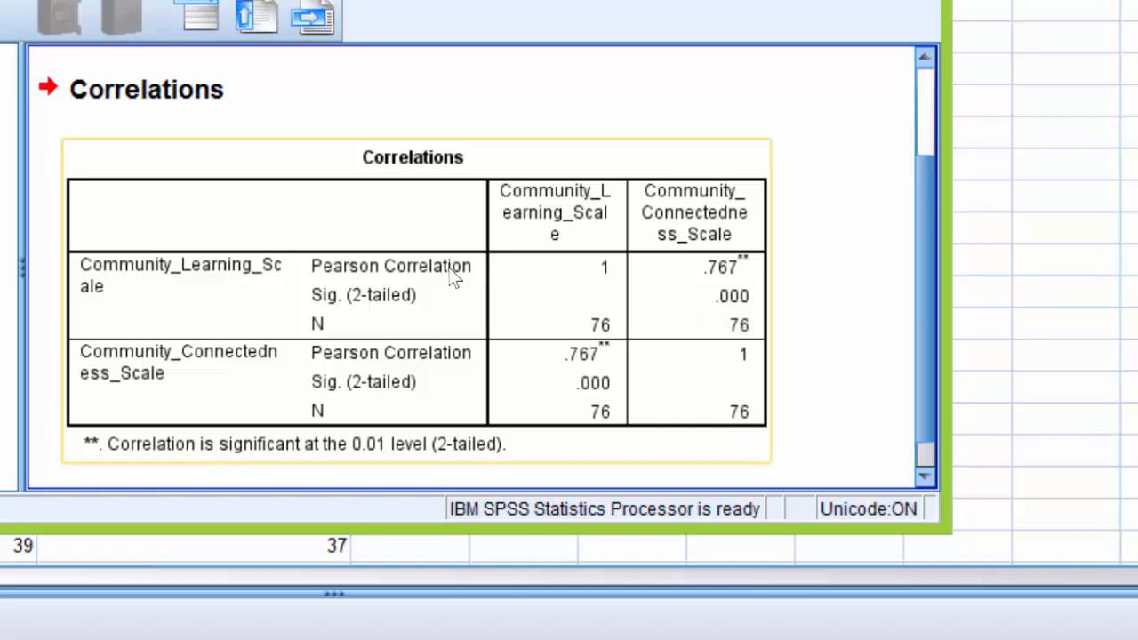
mouse_move(335, 283)
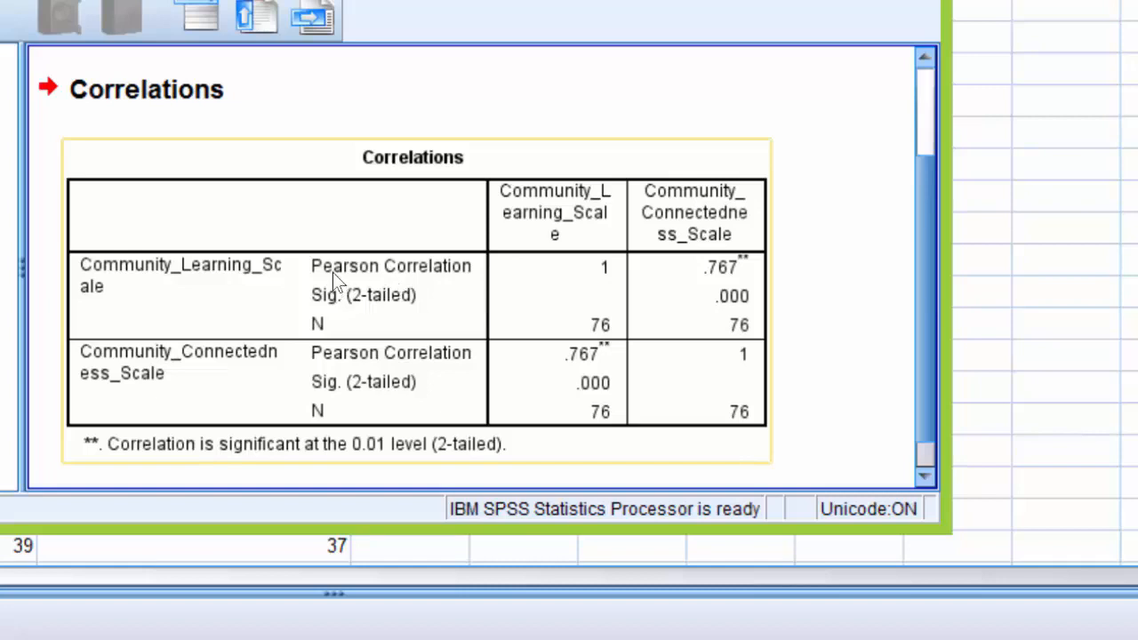